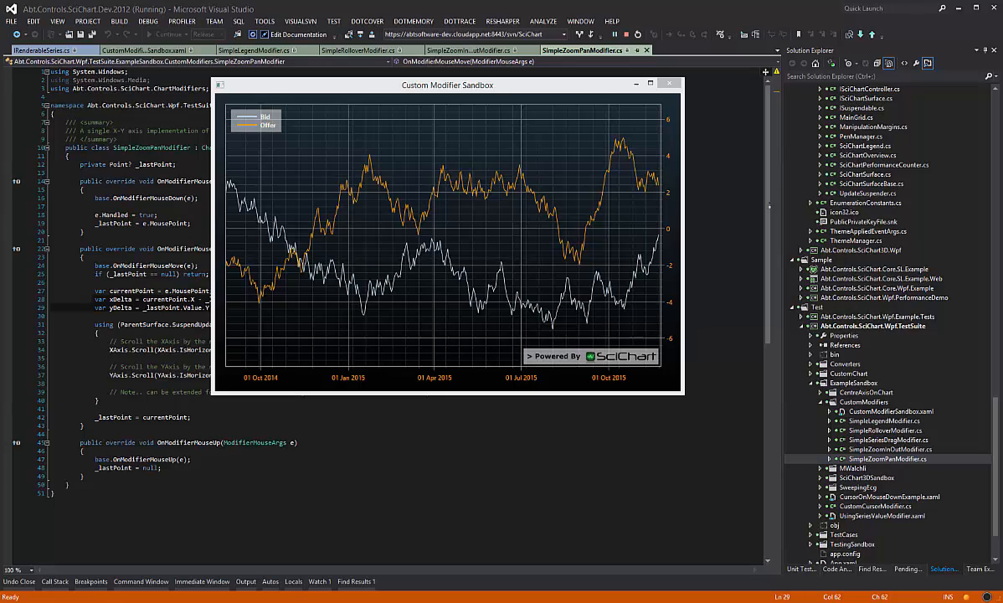
mouse_move(477, 233)
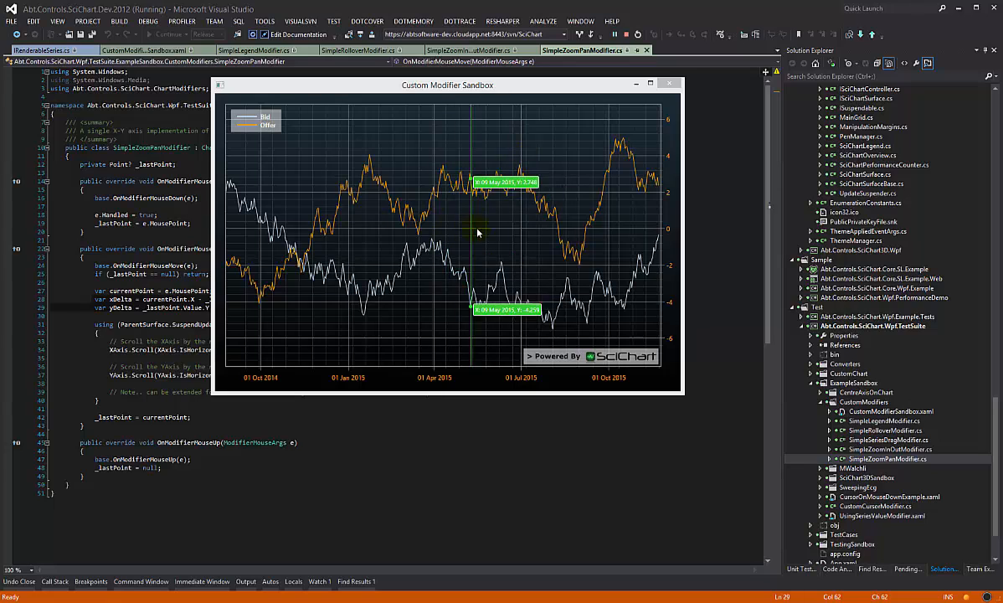
Step: Pan the Bid and Offer sandbox chart along the time axis by dragging it twice
left_click_drag(477, 235, 523, 210)
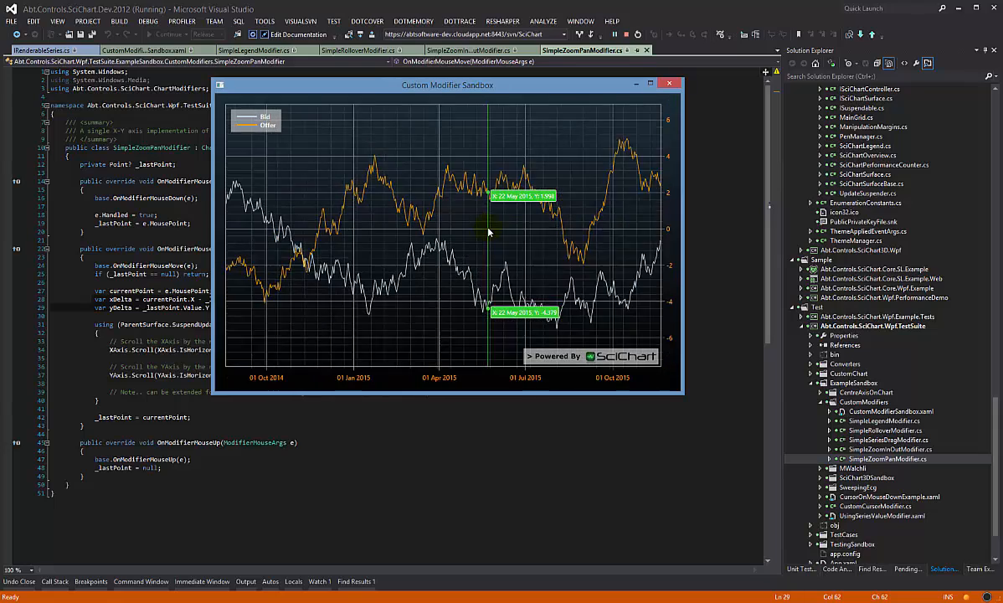
left_click_drag(490, 233, 287, 329)
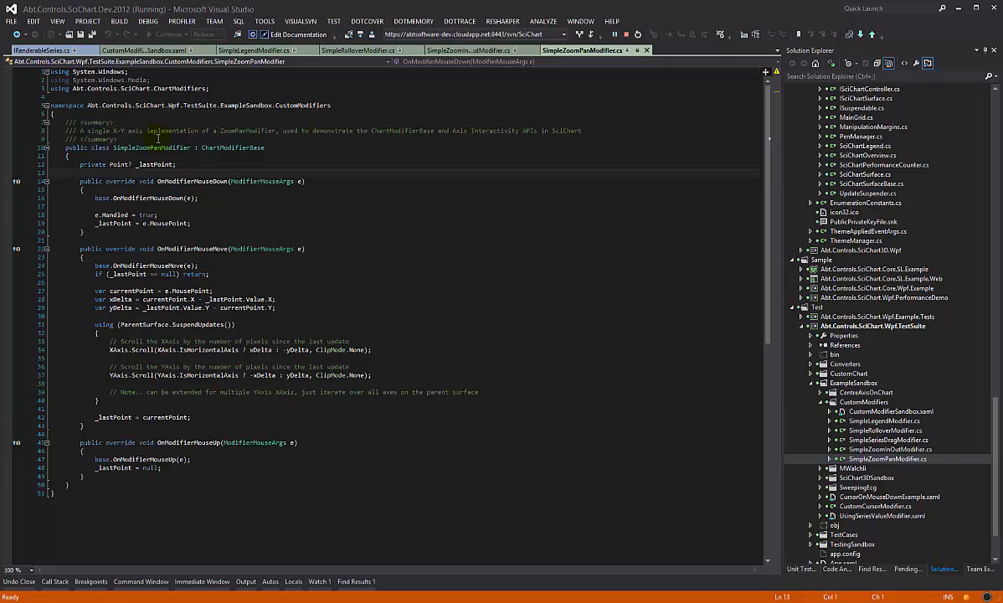
mouse_move(234, 147)
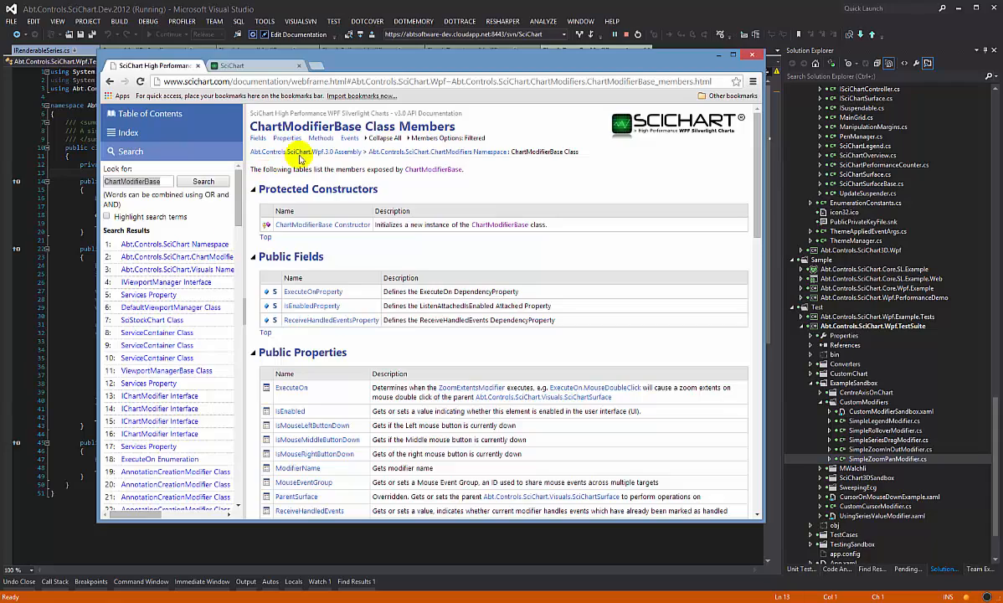
Step: Browse the ChartModifierBase Class Members page, then switch to the scichart.com home tab
scroll("down", 3)
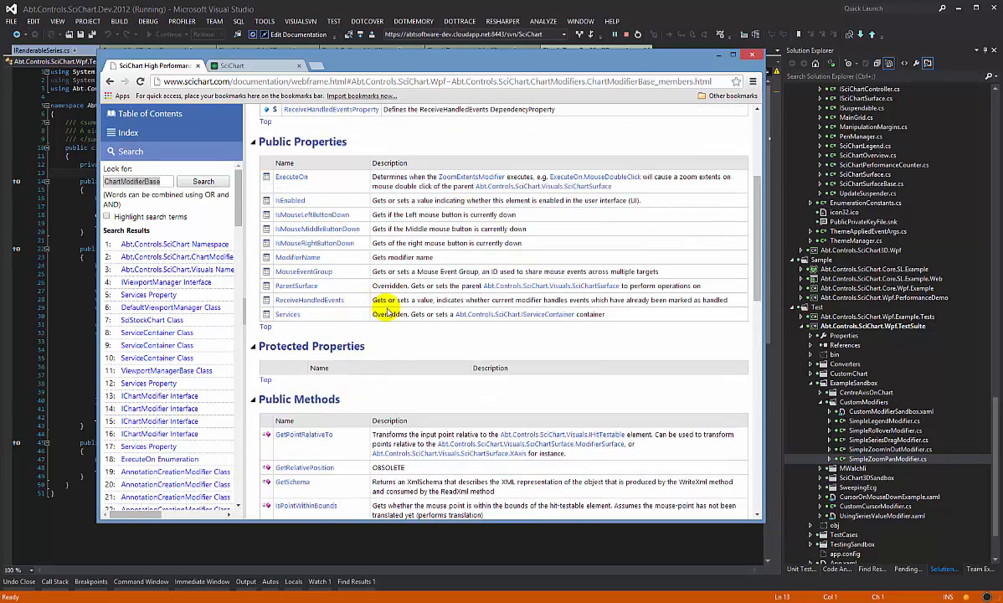
left_click(243, 65)
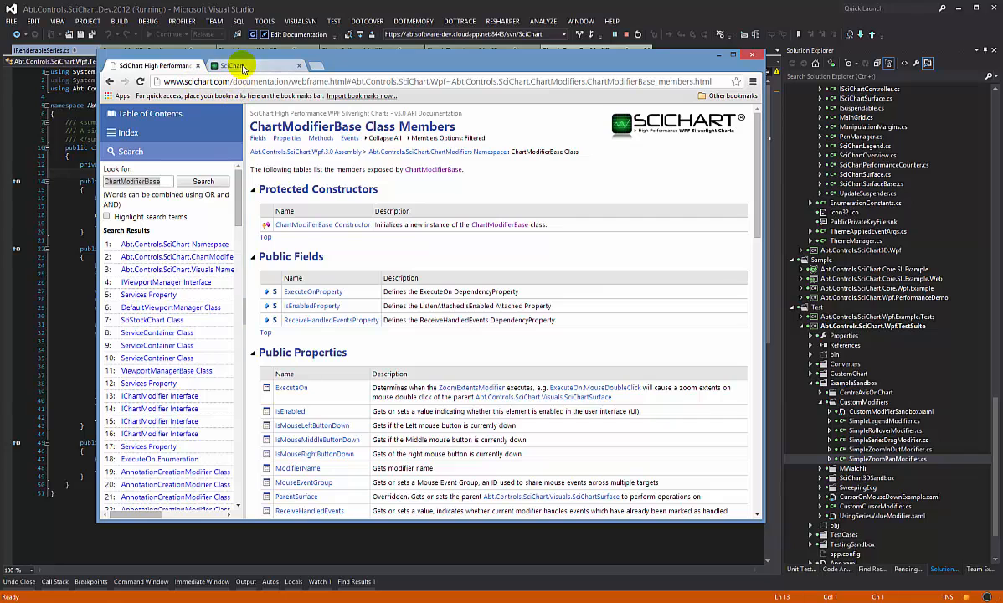
left_click(233, 65)
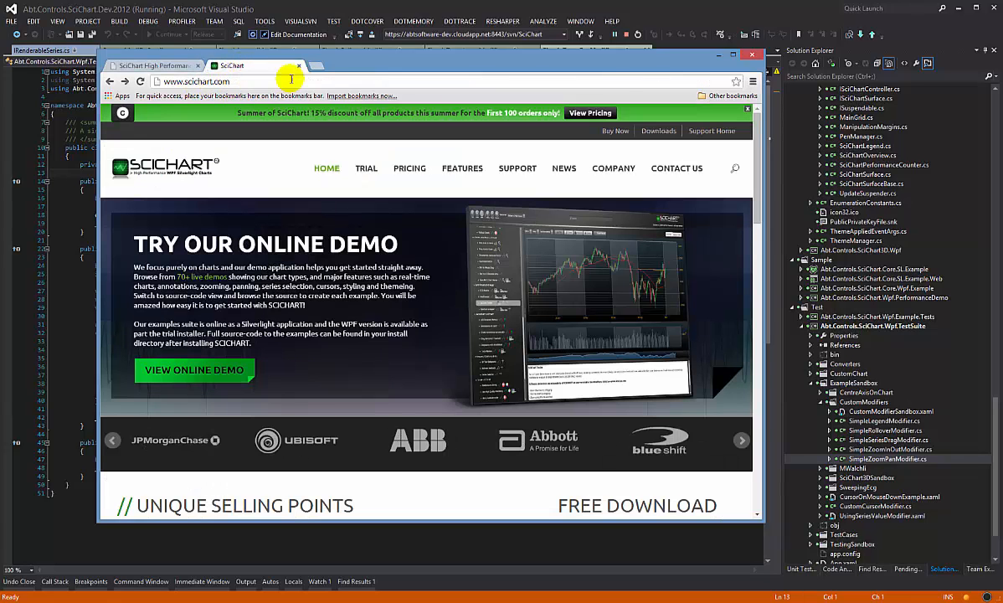
left_click(518, 168)
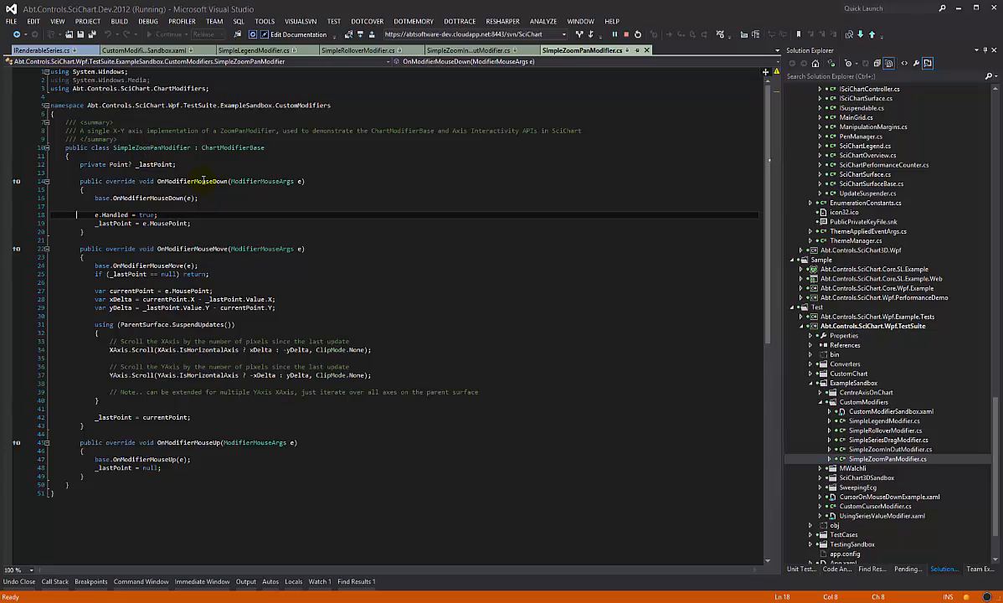
double_click(188, 181)
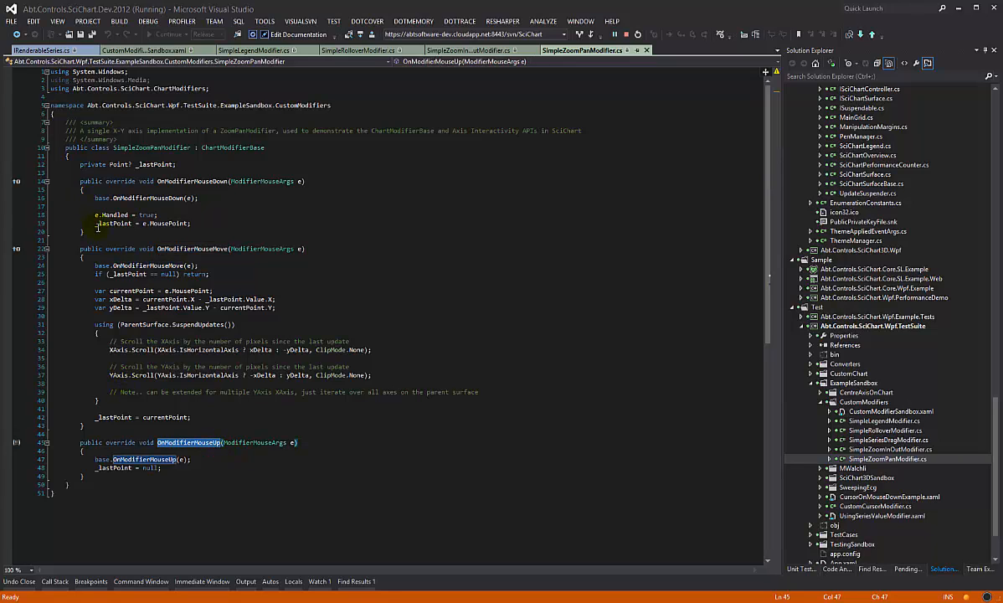
left_click(142, 223)
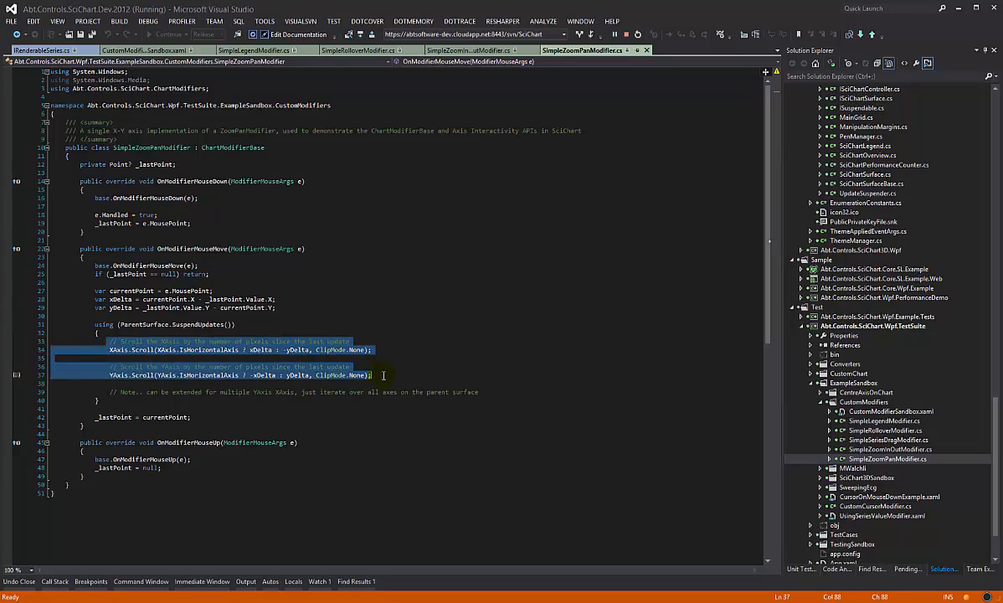
left_click(237, 382)
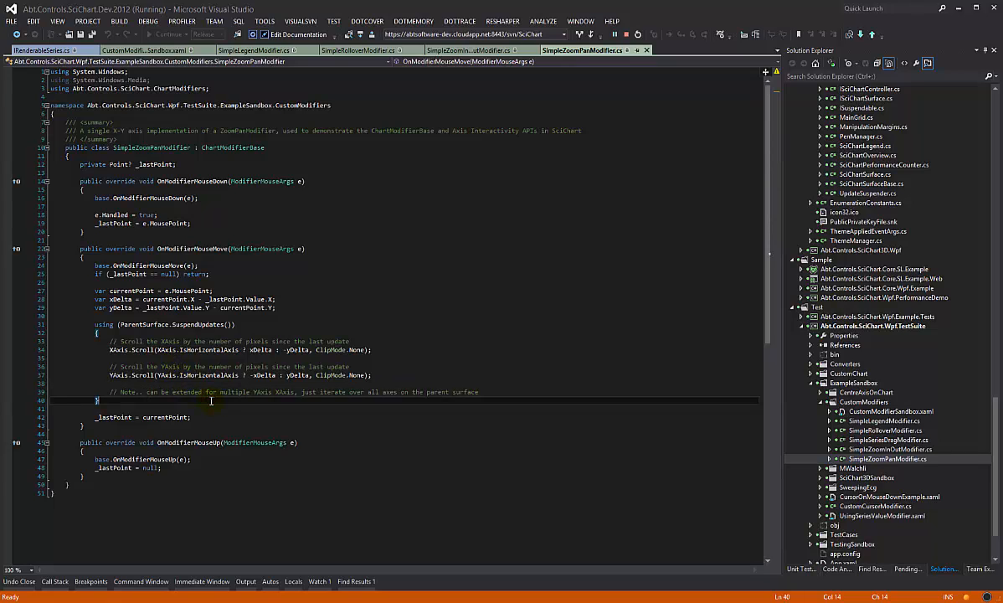
mouse_move(147, 325)
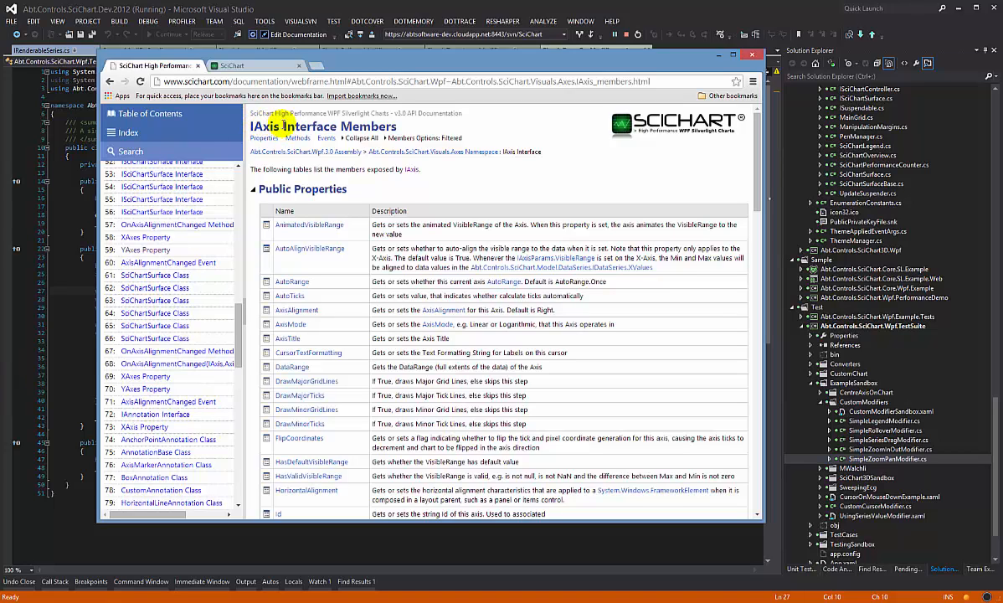
Step: Scroll the IAxis Interface Members page down to the Scroll, ScrollBy, Zoom and ZoomBy methods
scroll("down", 3)
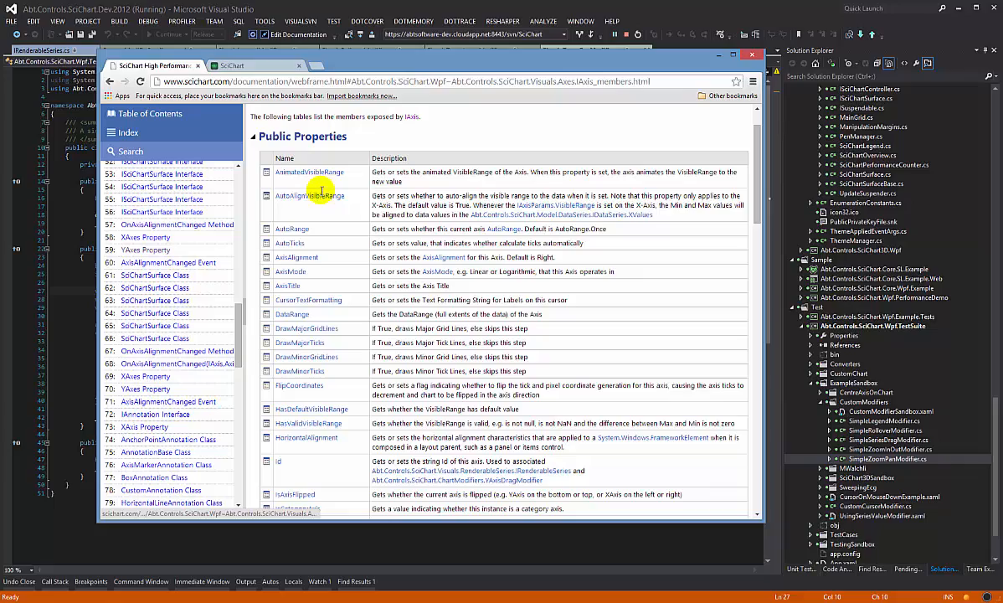
scroll("down", 3)
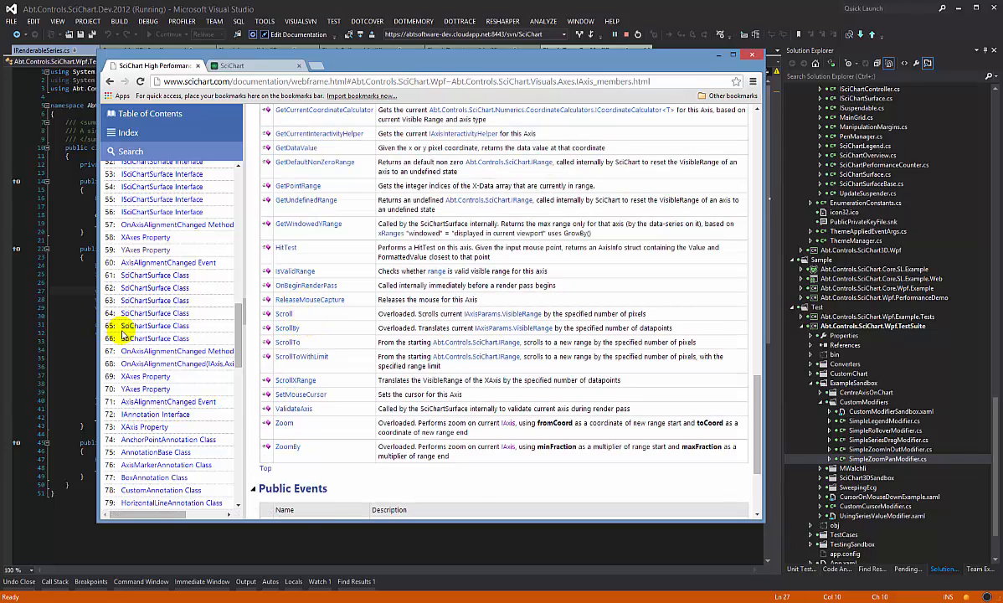
left_click(582, 50)
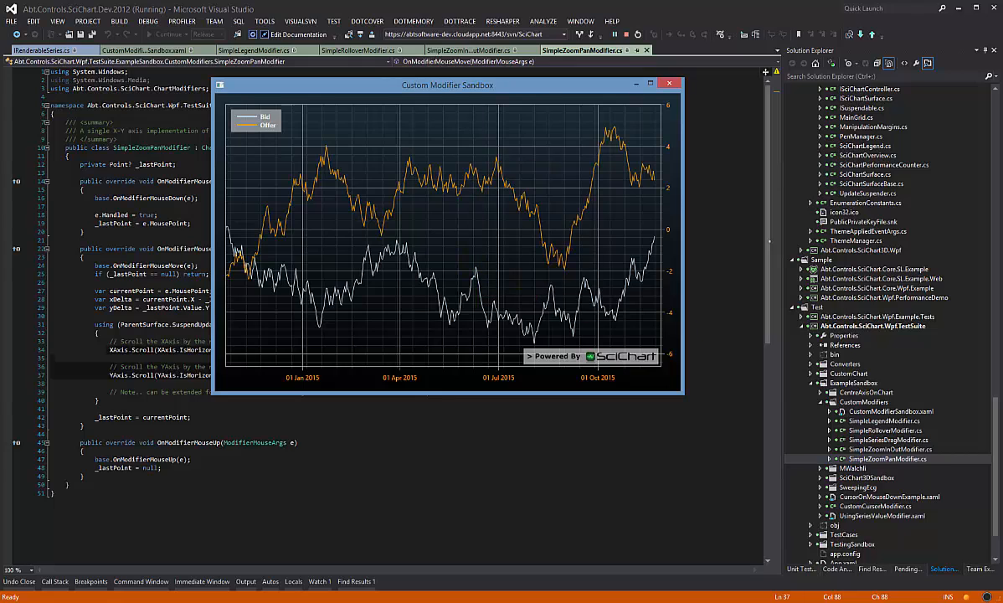
mouse_move(920, 448)
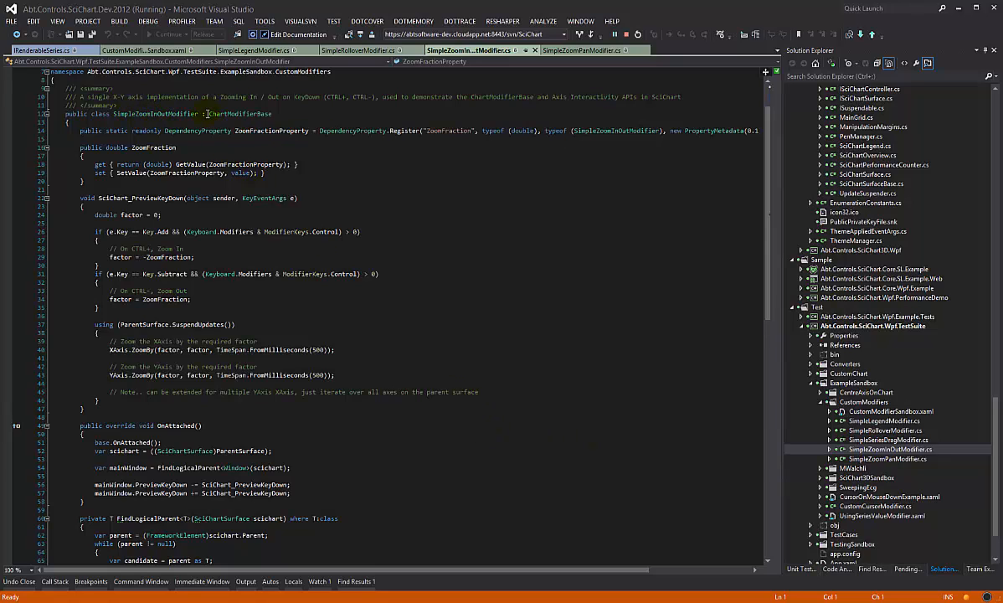
Step: Highlight ChartModifierBase, the OnAttached override, then move to the XAxis ZoomBy call in SimpleZoomInOutModifier
double_click(240, 114)
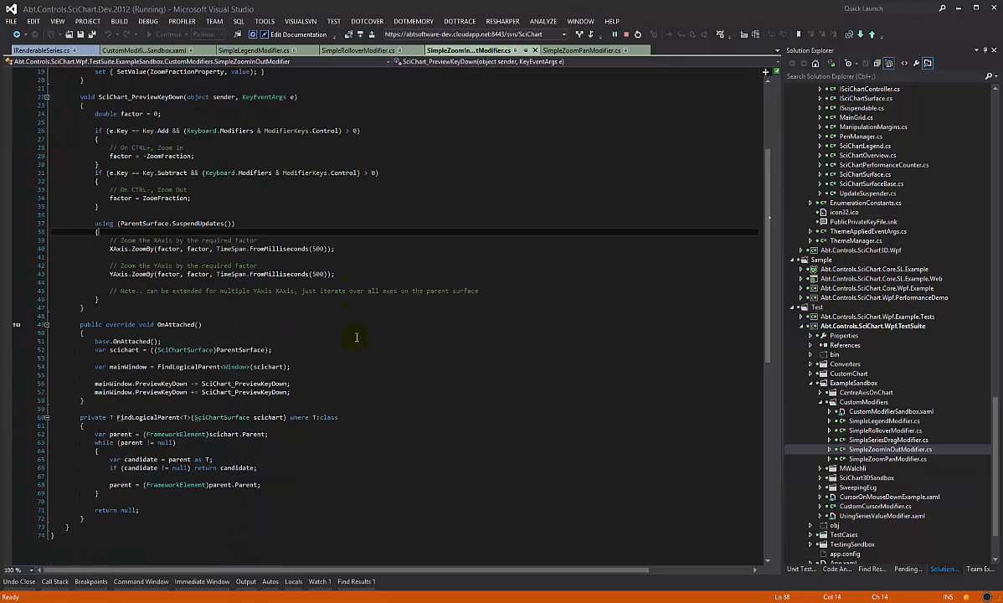
double_click(176, 325)
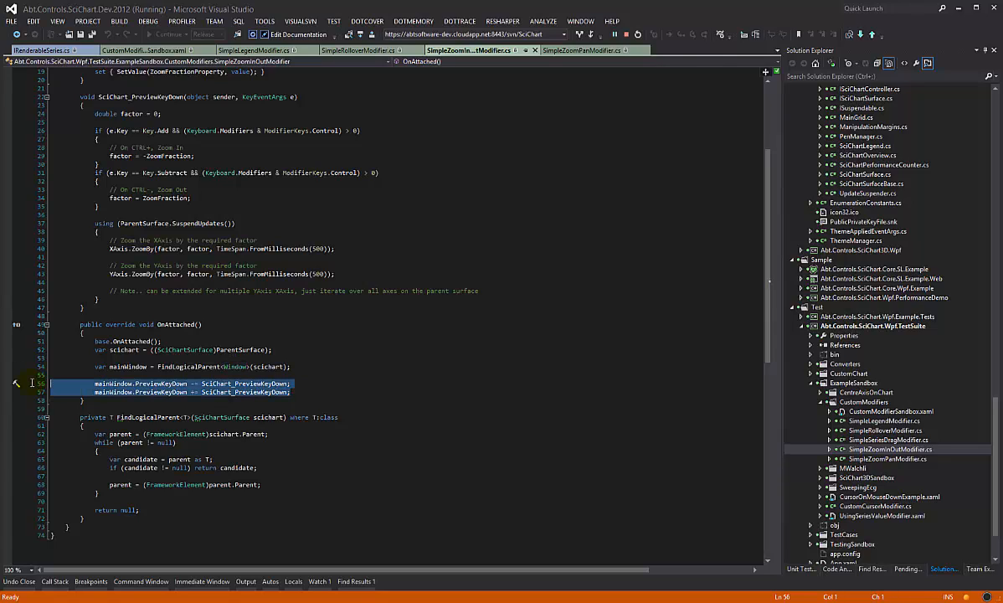
mouse_move(180, 350)
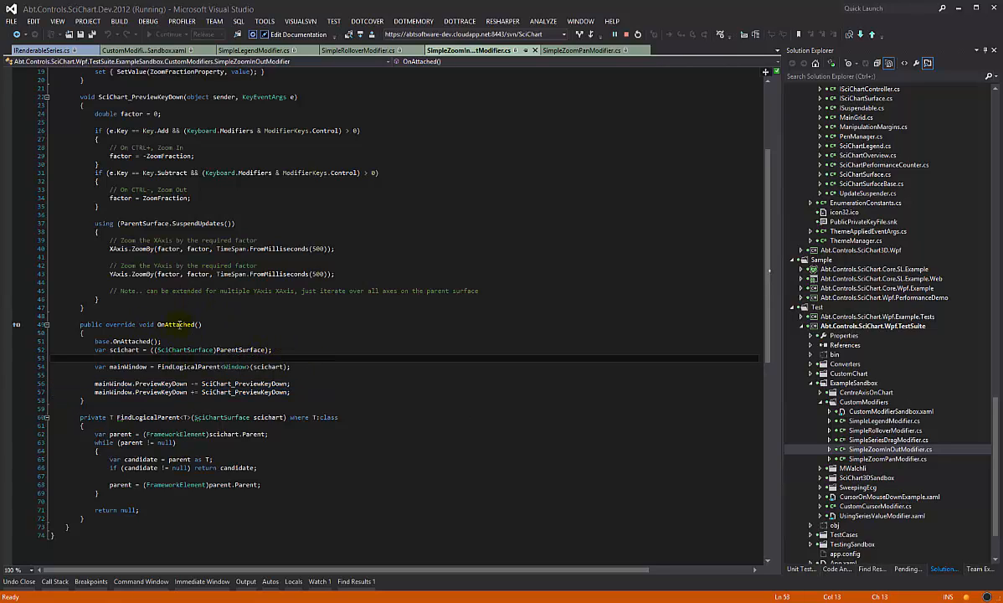
double_click(245, 392)
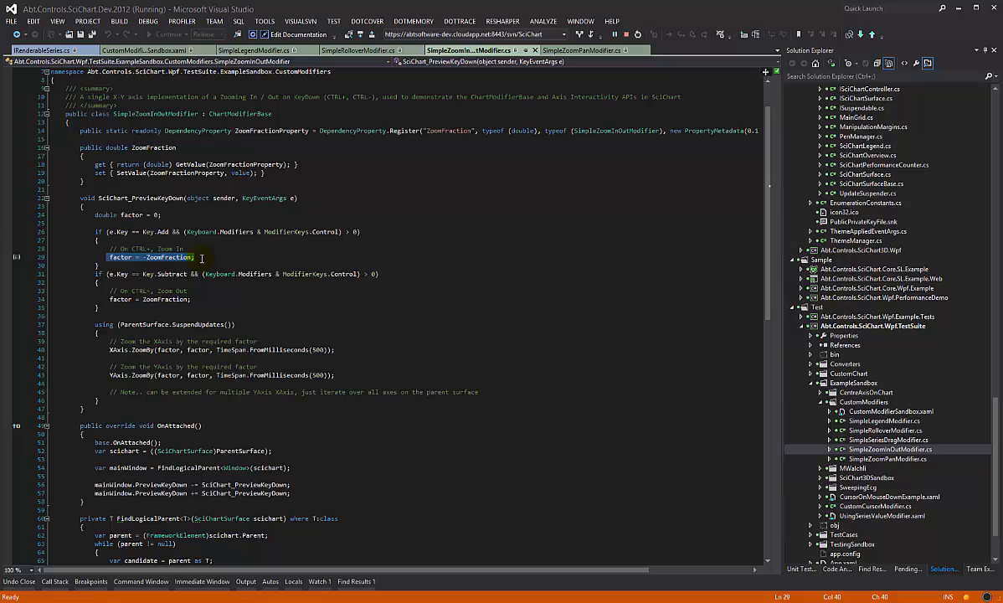
left_click(172, 274)
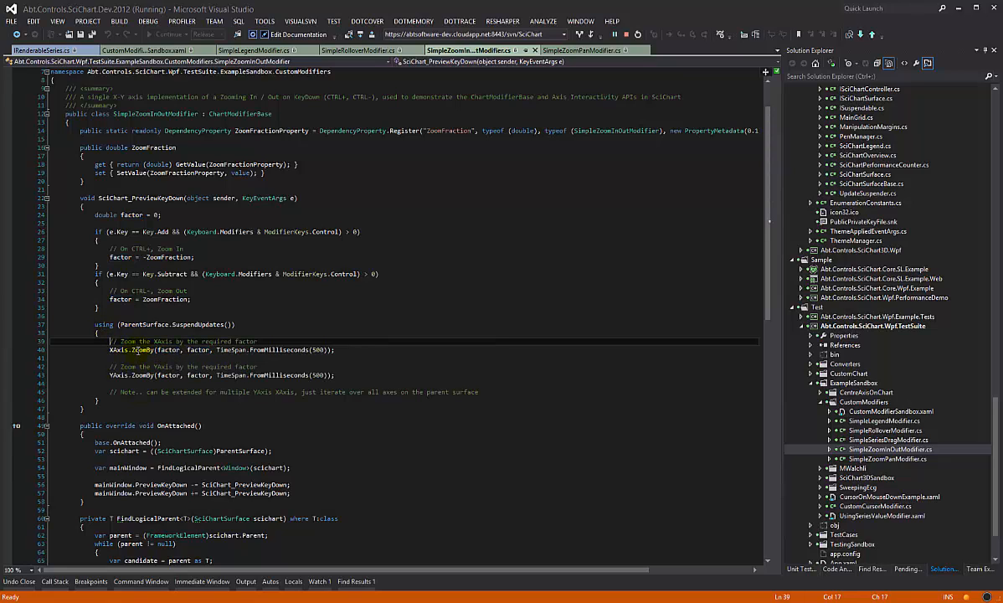
mouse_move(144, 349)
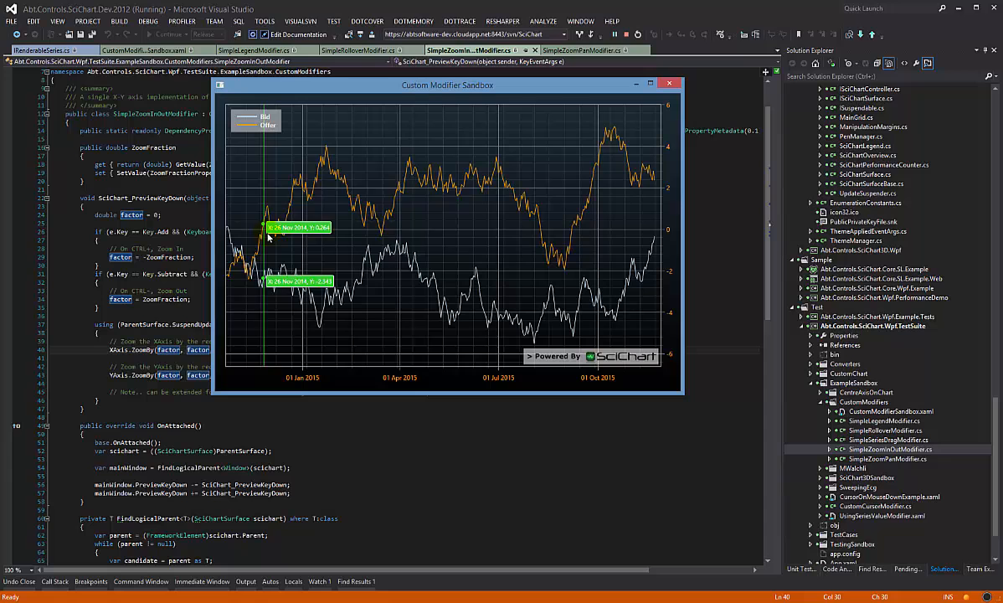
mouse_move(905, 465)
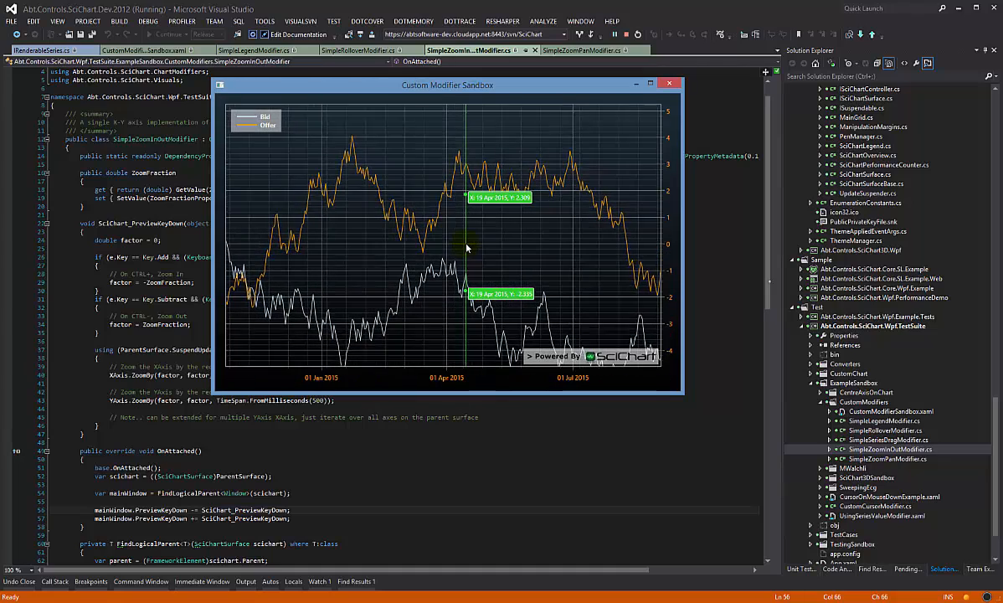
Step: Pan across the zoomed-in sandbox chart spanning roughly January to July 2015
left_click_drag(449, 84, 476, 112)
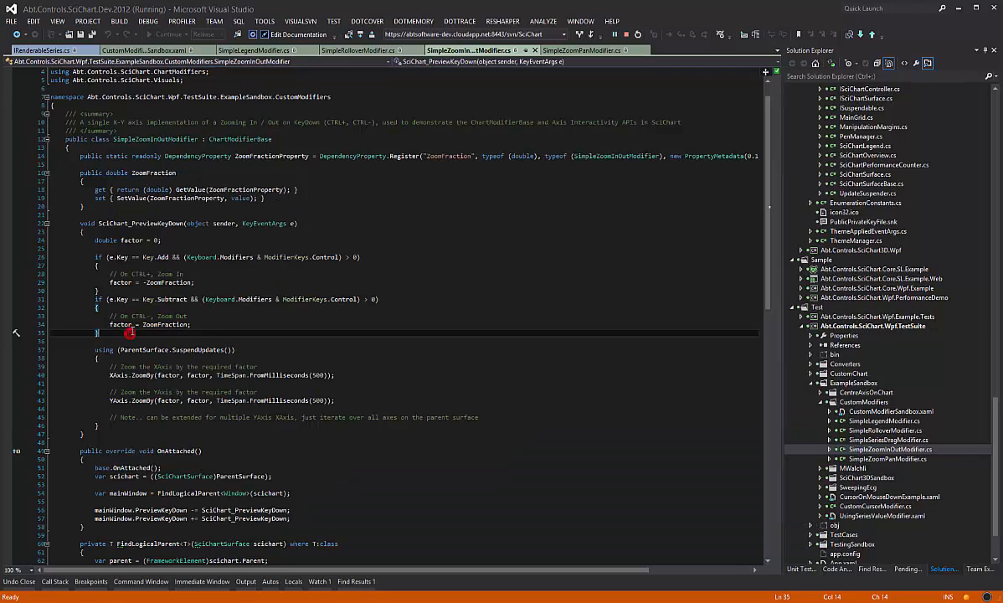
mouse_move(287, 295)
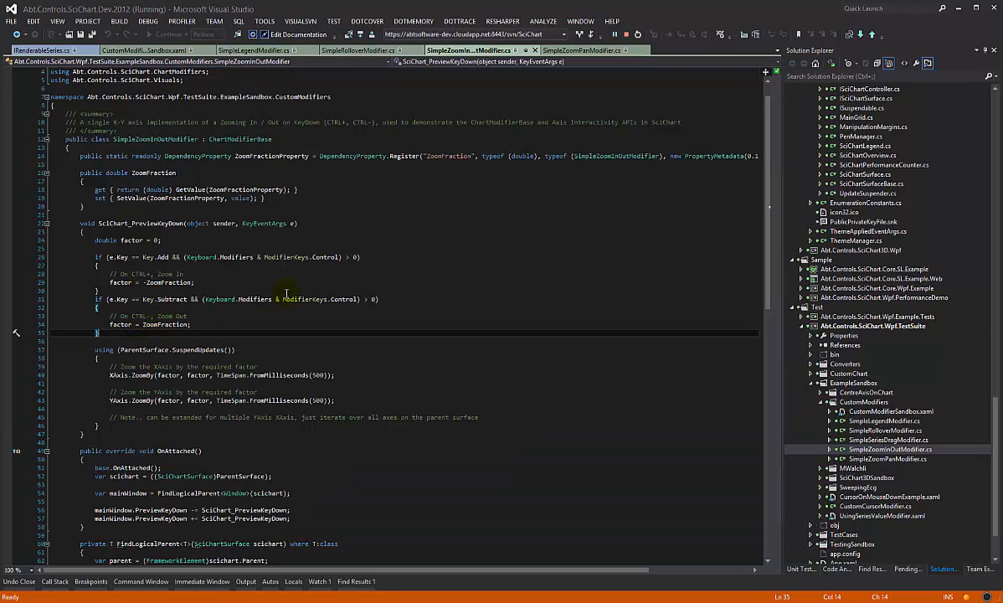